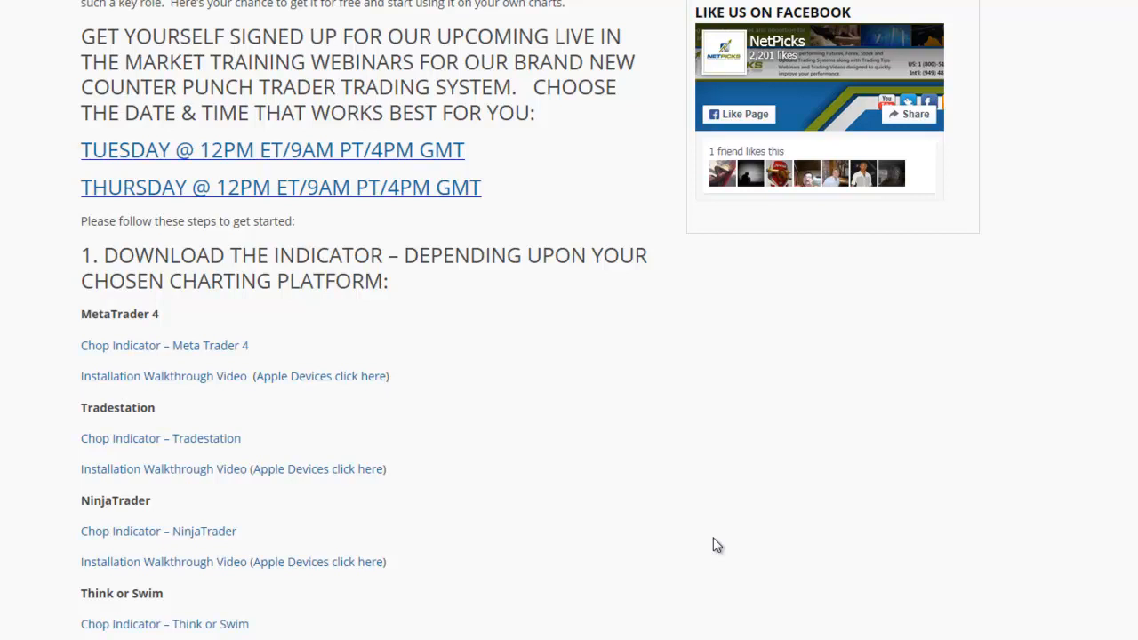
pyautogui.moveTo(206, 631)
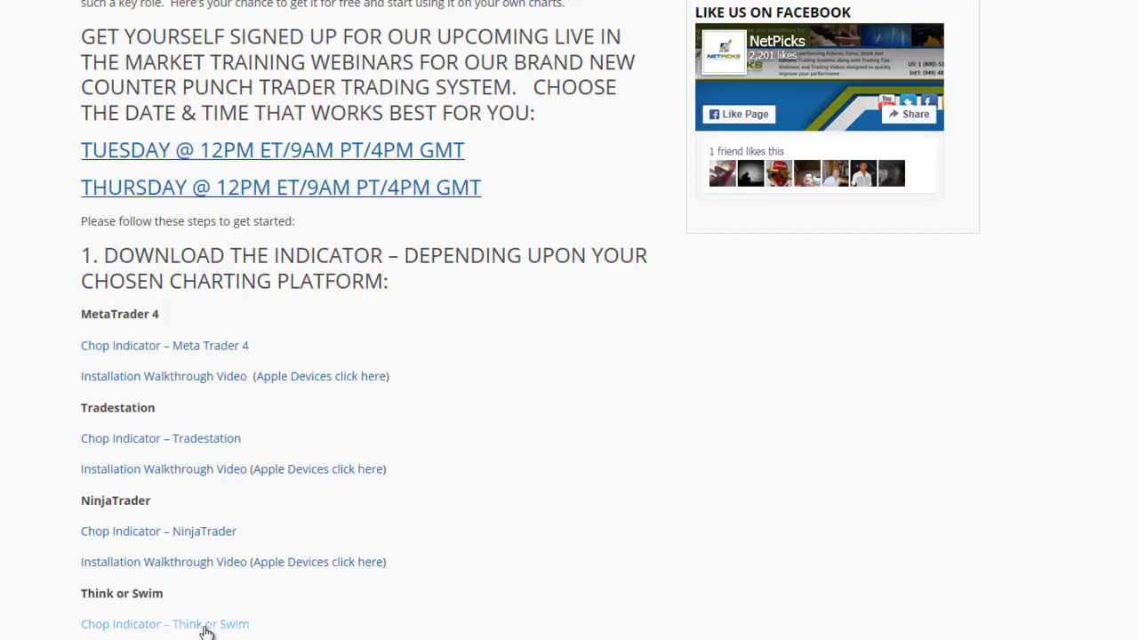
pyautogui.moveTo(176, 630)
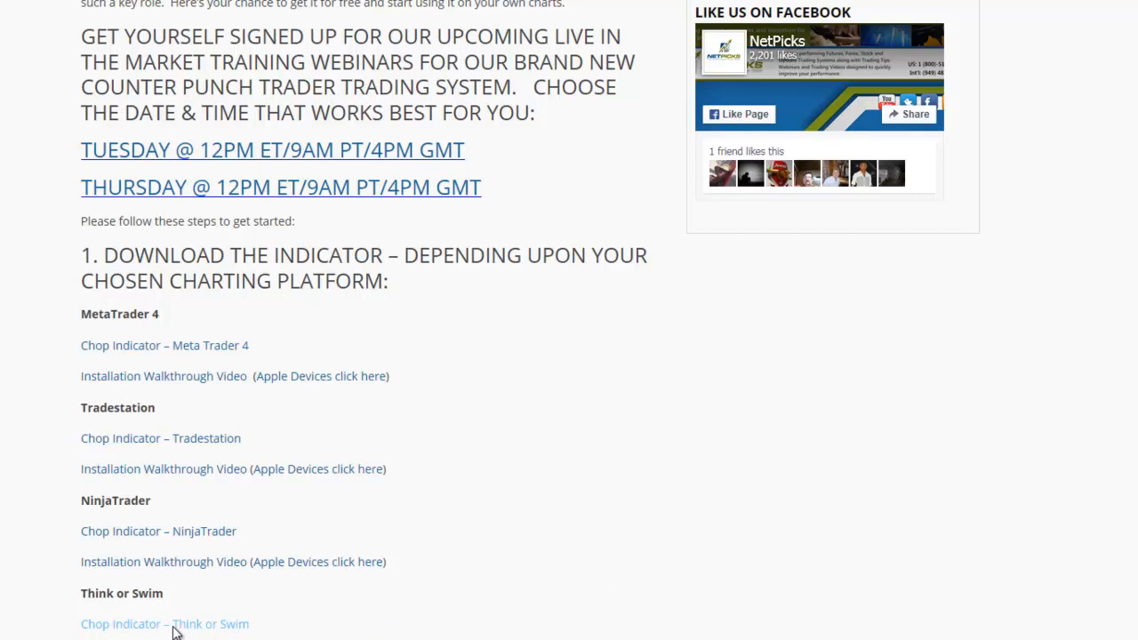
# Download the 'Chop Indicator – Think or Swim' zip from netpicks.com
pyautogui.click(164, 624)
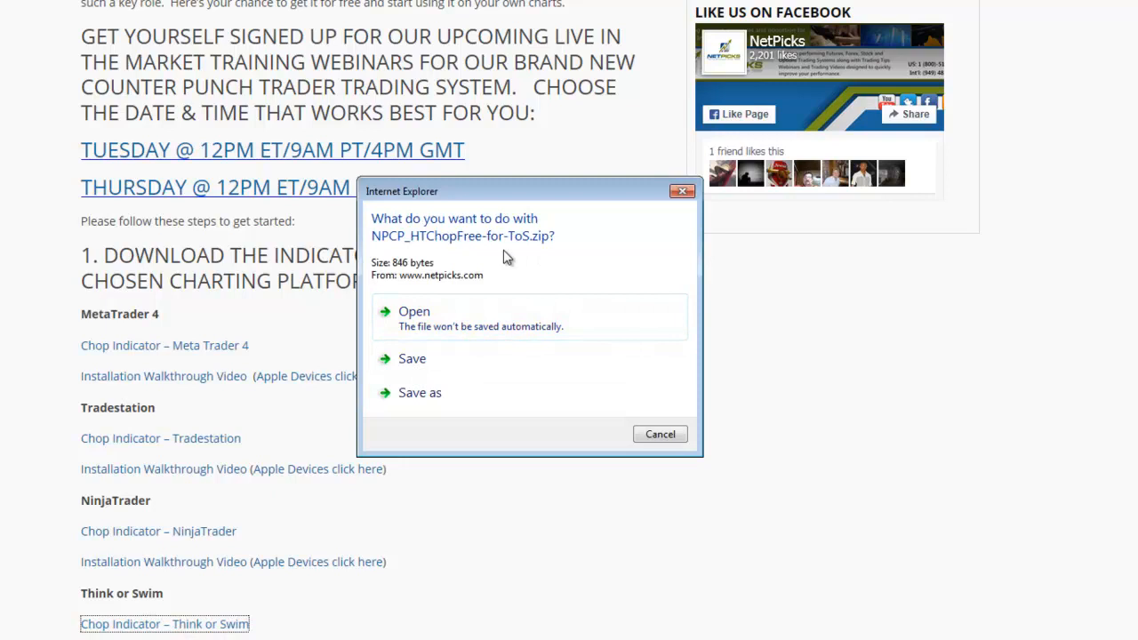
pyautogui.moveTo(546, 261)
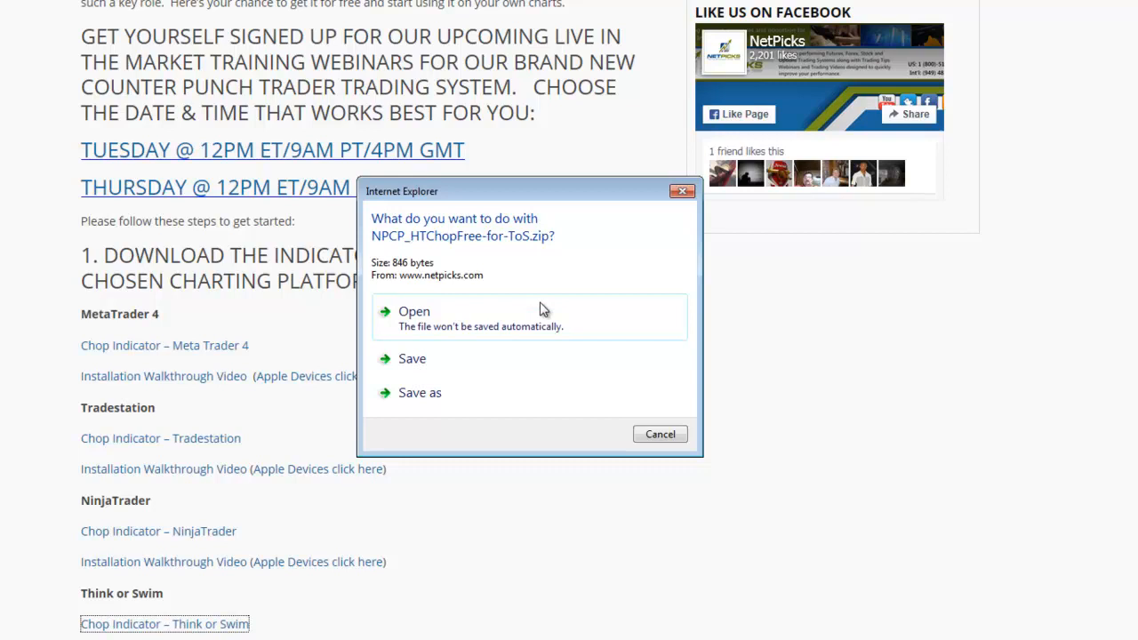
pyautogui.moveTo(413, 310)
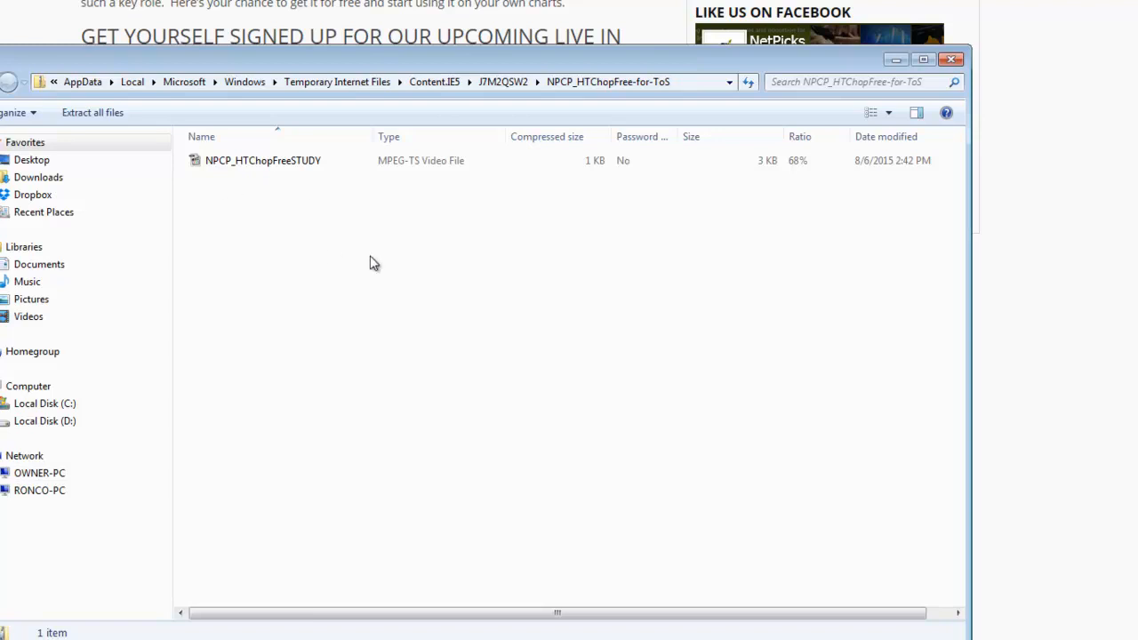
pyautogui.moveTo(337, 192)
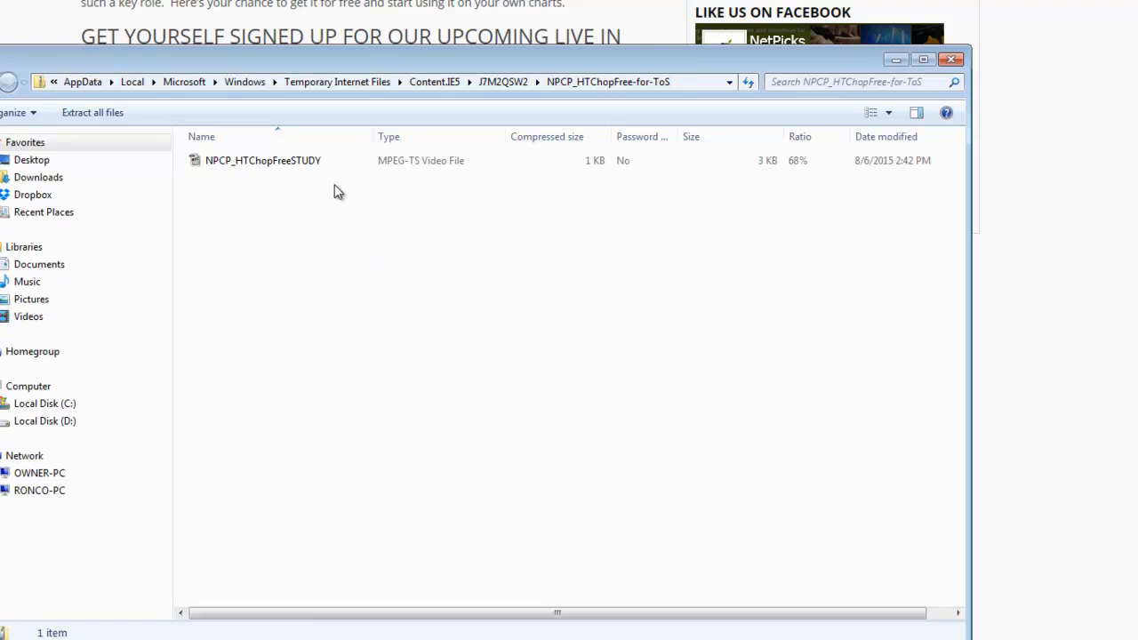
pyautogui.moveTo(387, 179)
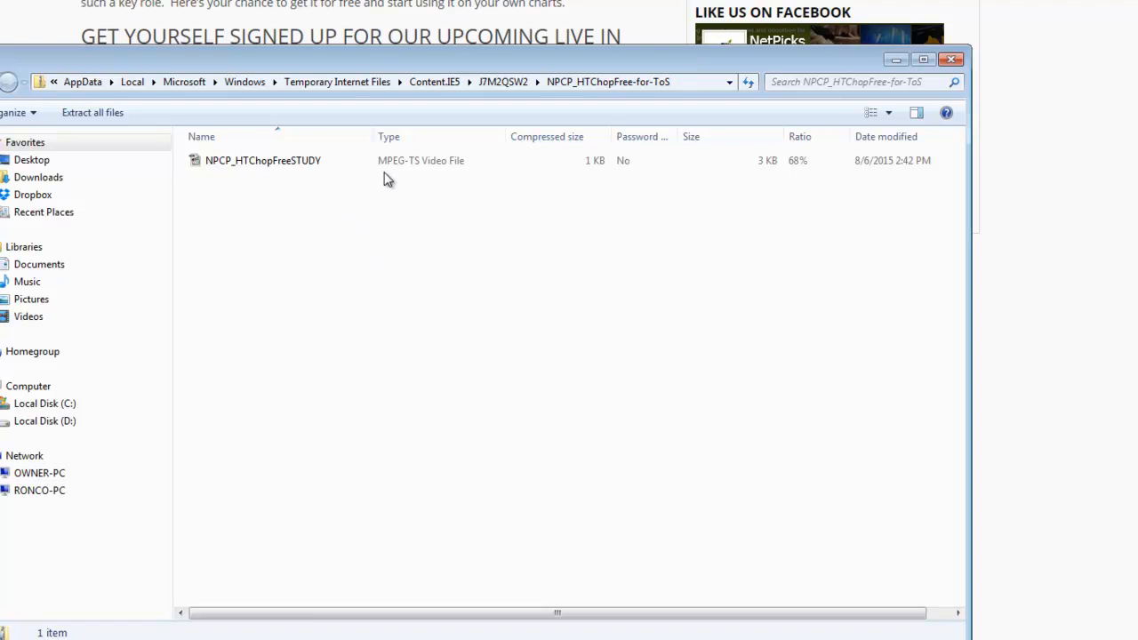
pyautogui.moveTo(480, 111)
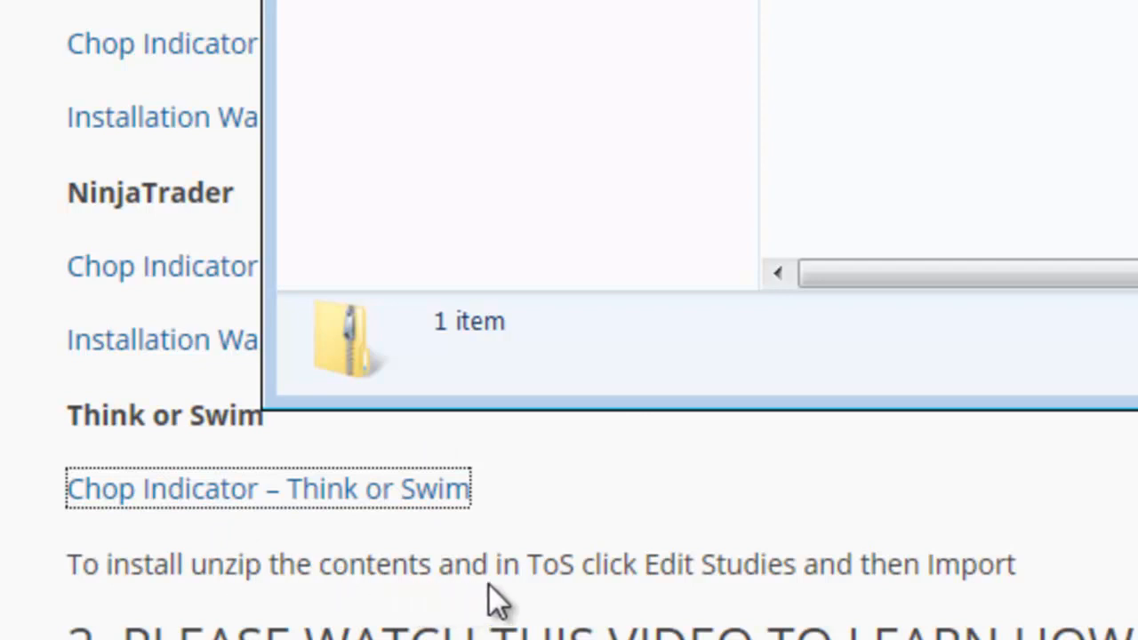
pyautogui.moveTo(718, 603)
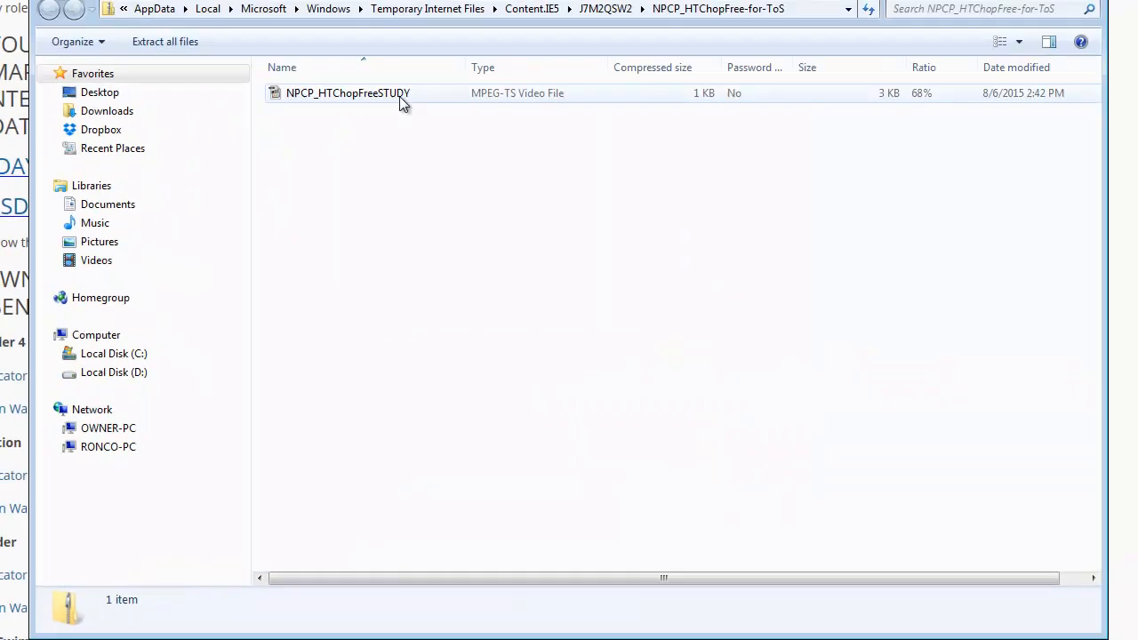
# Select NPCP_HTChopFreeSTUDY in the zip and bring up its context menu
pyautogui.click(348, 92)
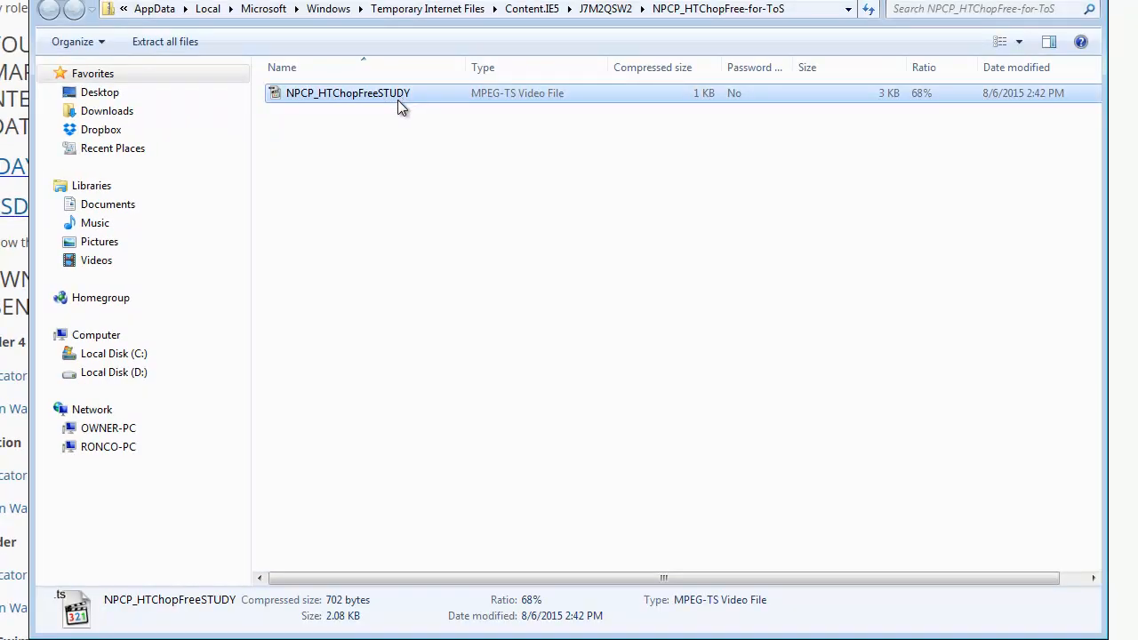
pyautogui.rightClick(348, 92)
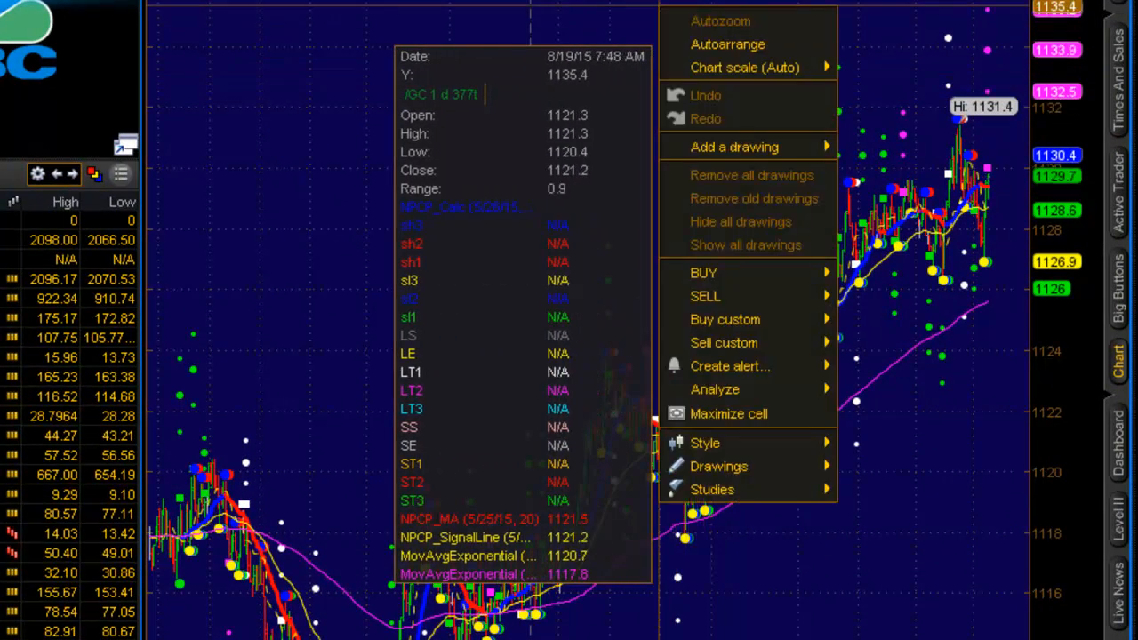
pyautogui.moveTo(728, 413)
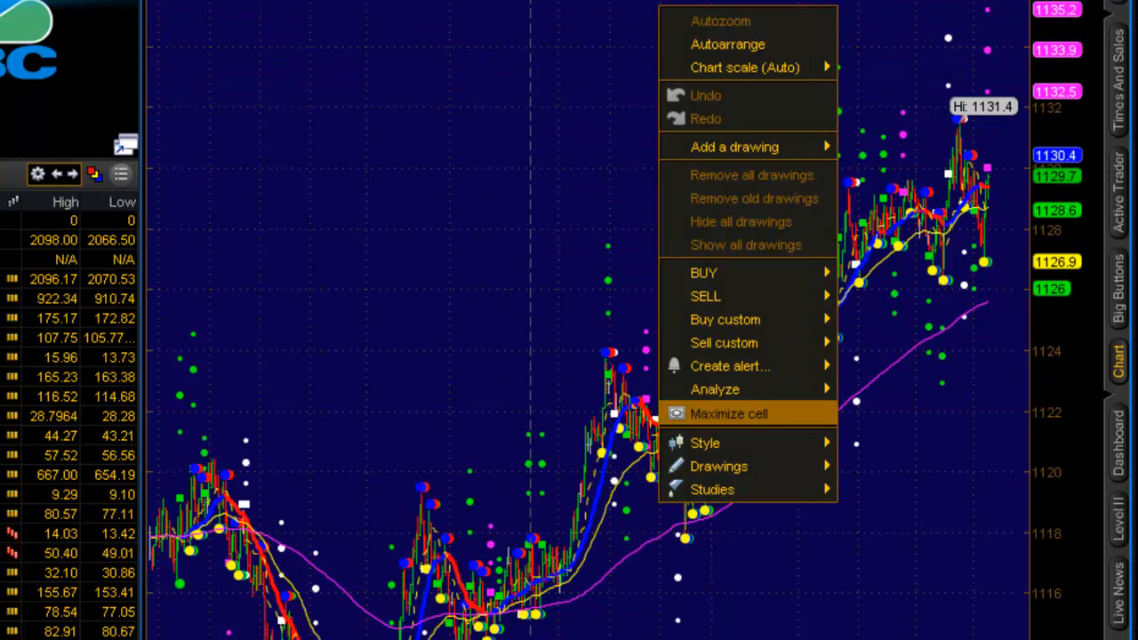
pyautogui.moveTo(712, 489)
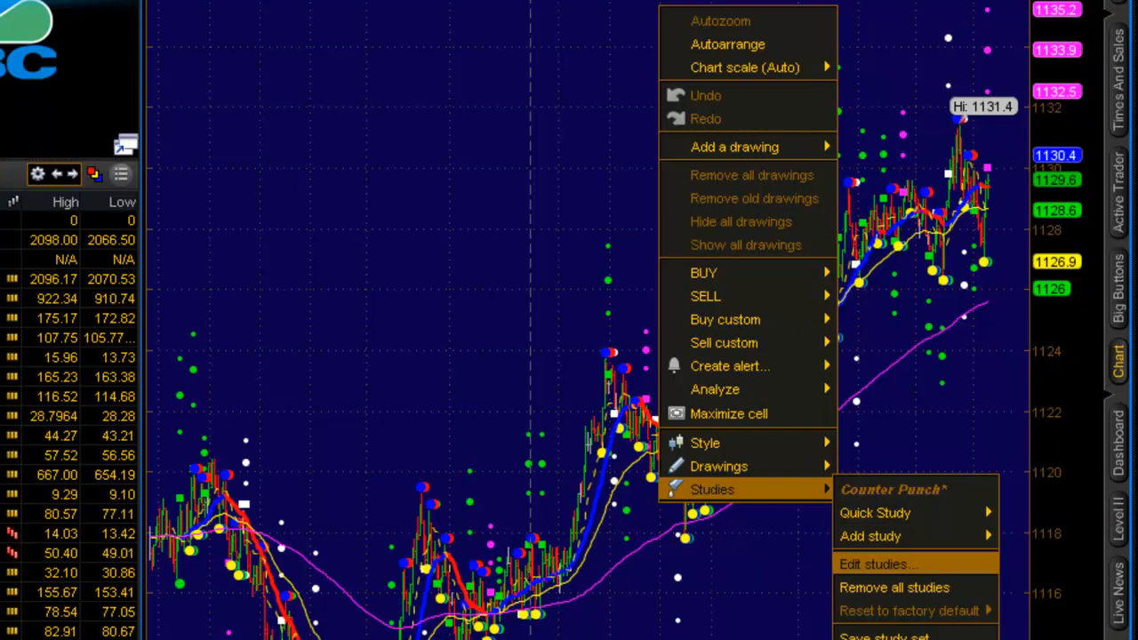
pyautogui.moveTo(871, 536)
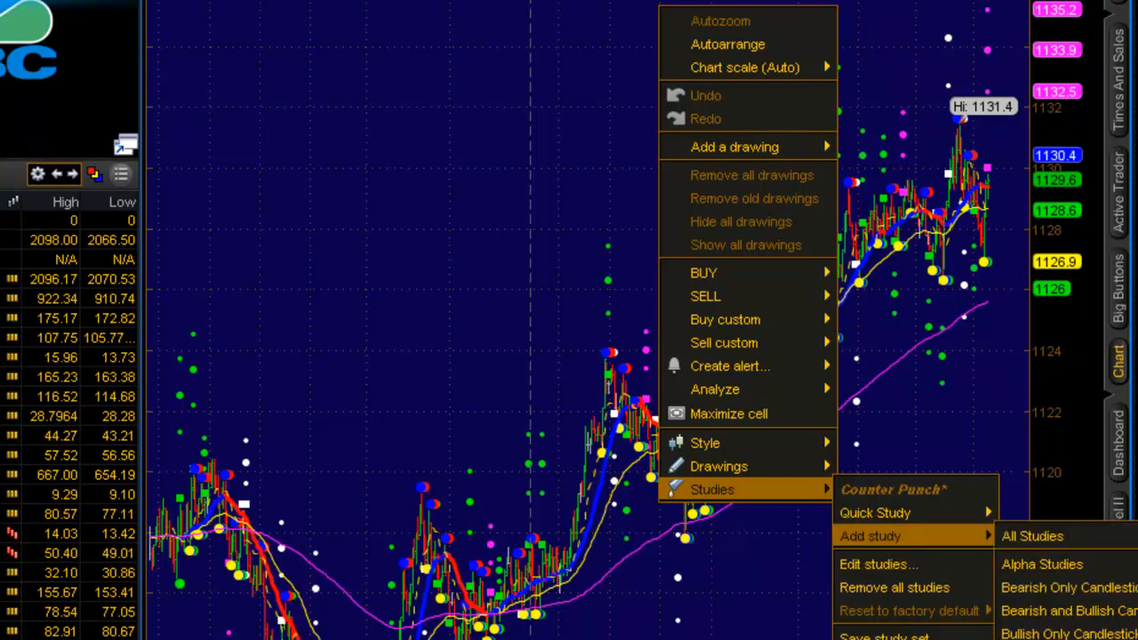
# Open Edit Studies and Strategies from the /GC chart's Studies menu
pyautogui.click(878, 564)
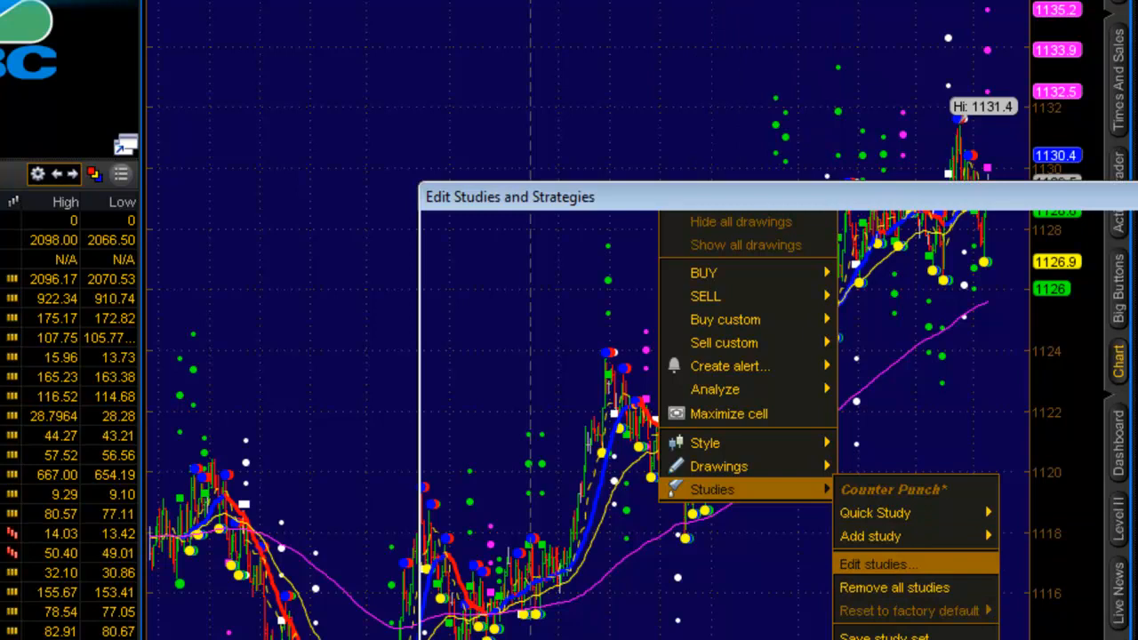
# Open the Load STUDY dialog via Import in Edit Studies and Strategies
pyautogui.click(878, 564)
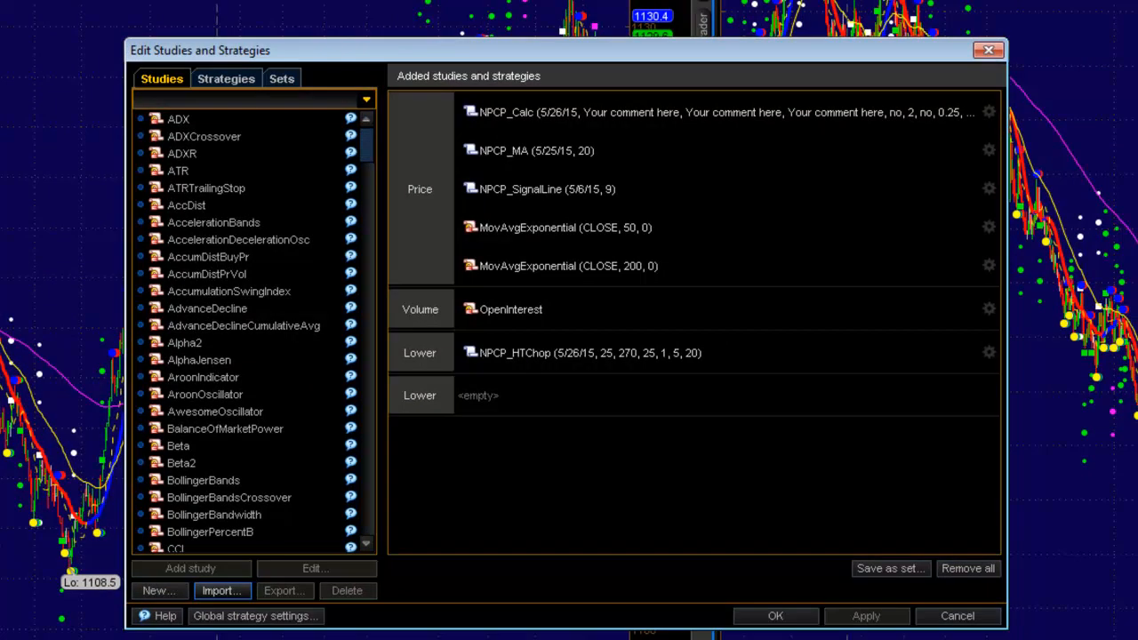
pyautogui.click(220, 591)
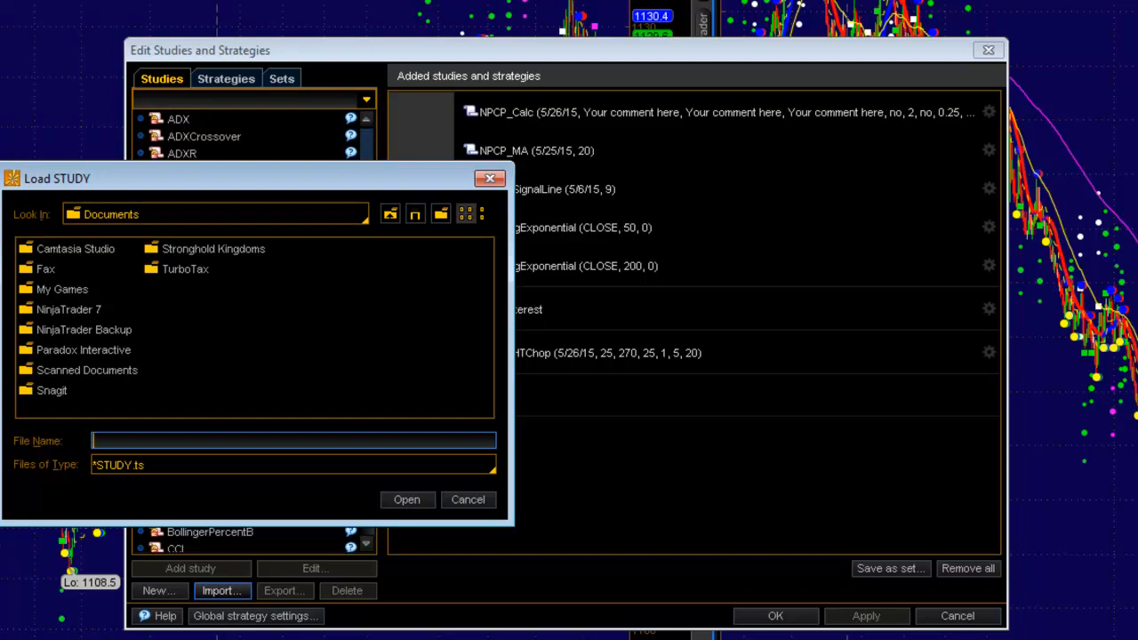
# Load NPCP_HTChopFreeSTUDY.ts from the Desktop folder
pyautogui.click(364, 213)
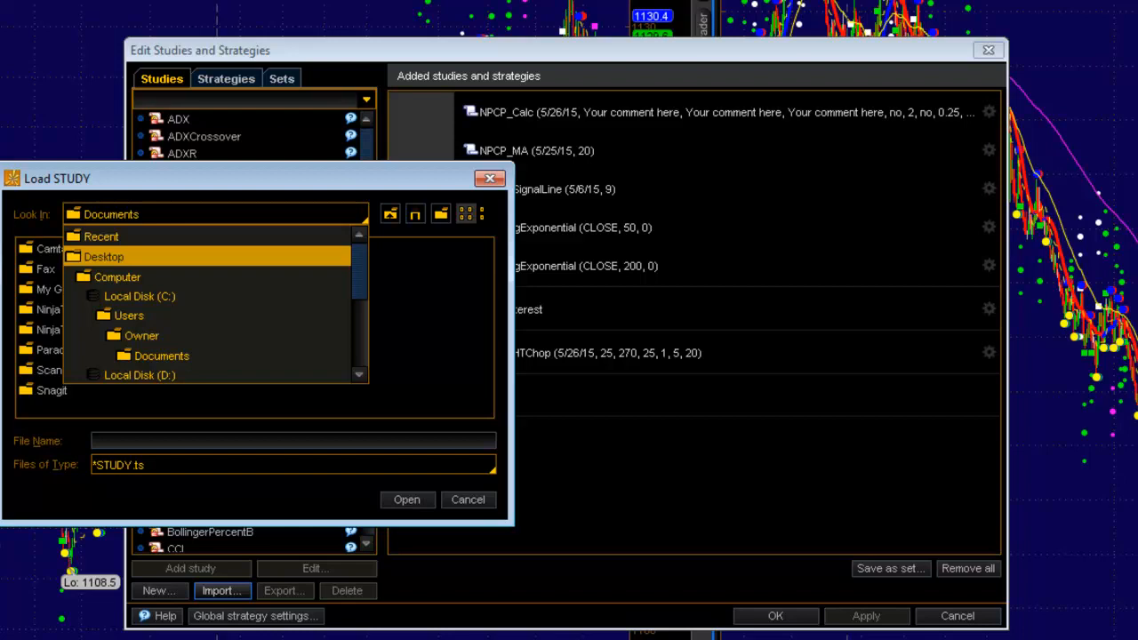
pyautogui.click(104, 256)
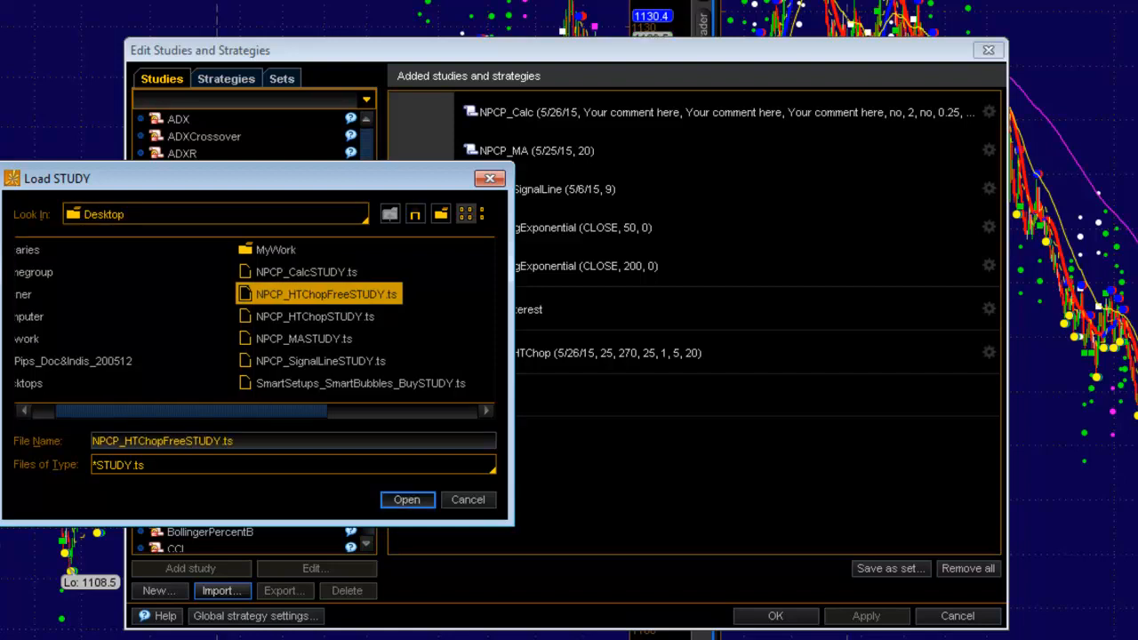
pyautogui.click(407, 499)
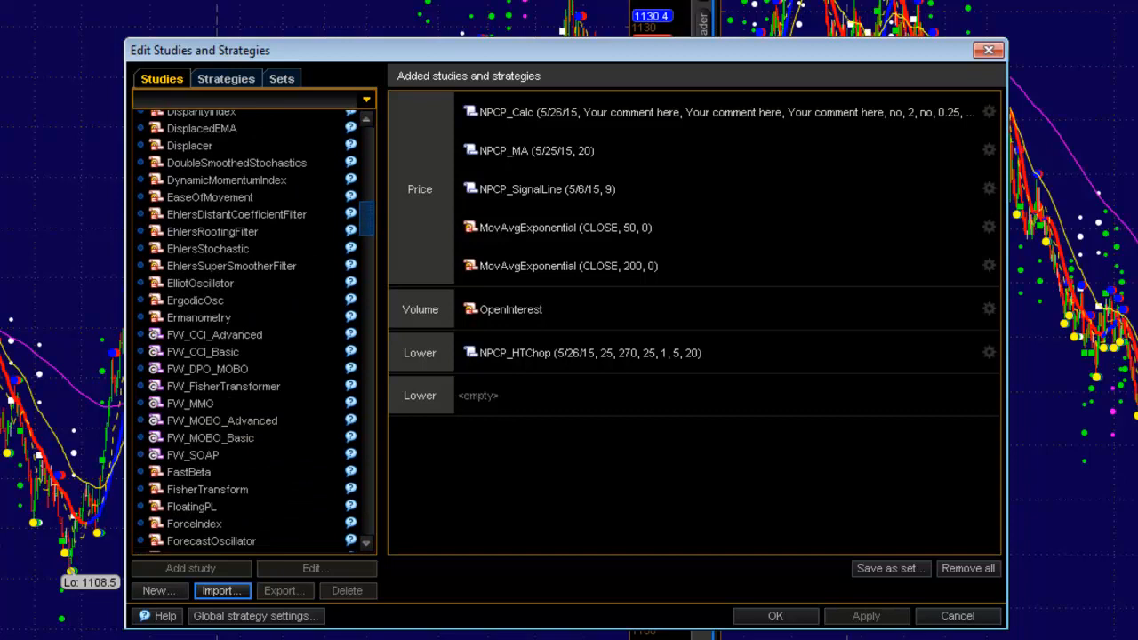
# Find NPCP_HTChopFree in the Studies list and add it to the chart
pyautogui.scroll(-3)
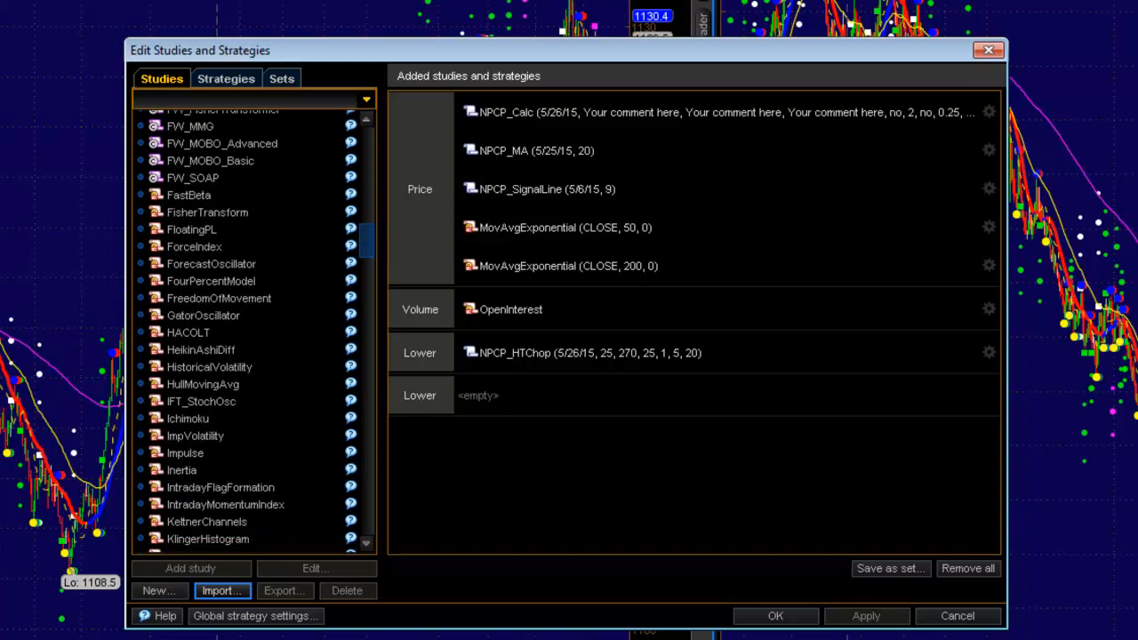
pyautogui.scroll(-3)
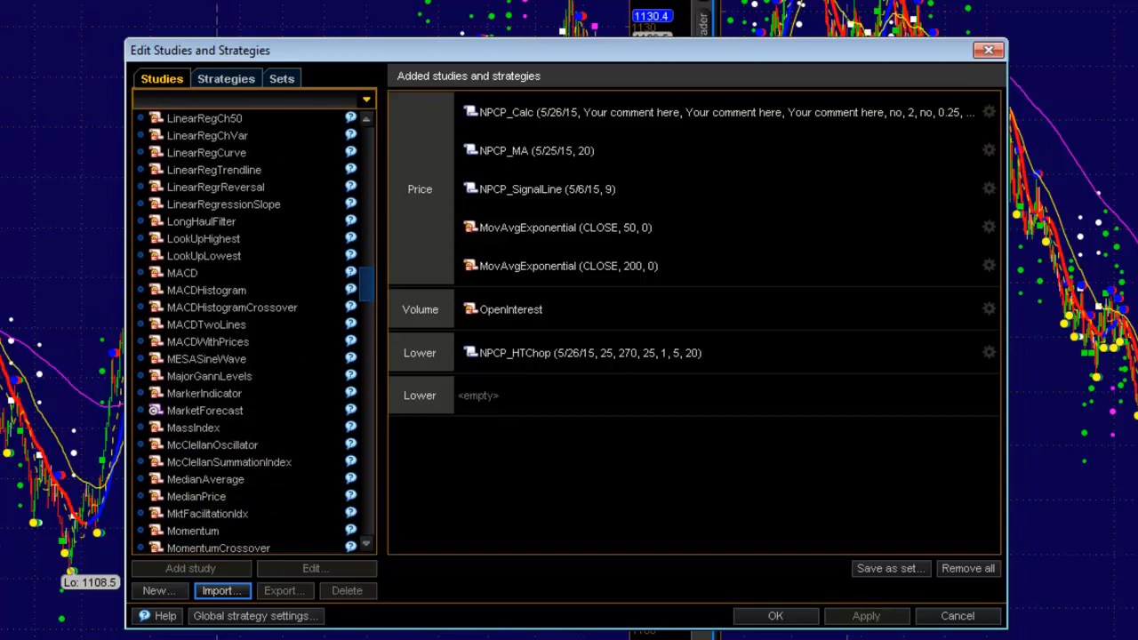
pyautogui.scroll(-3)
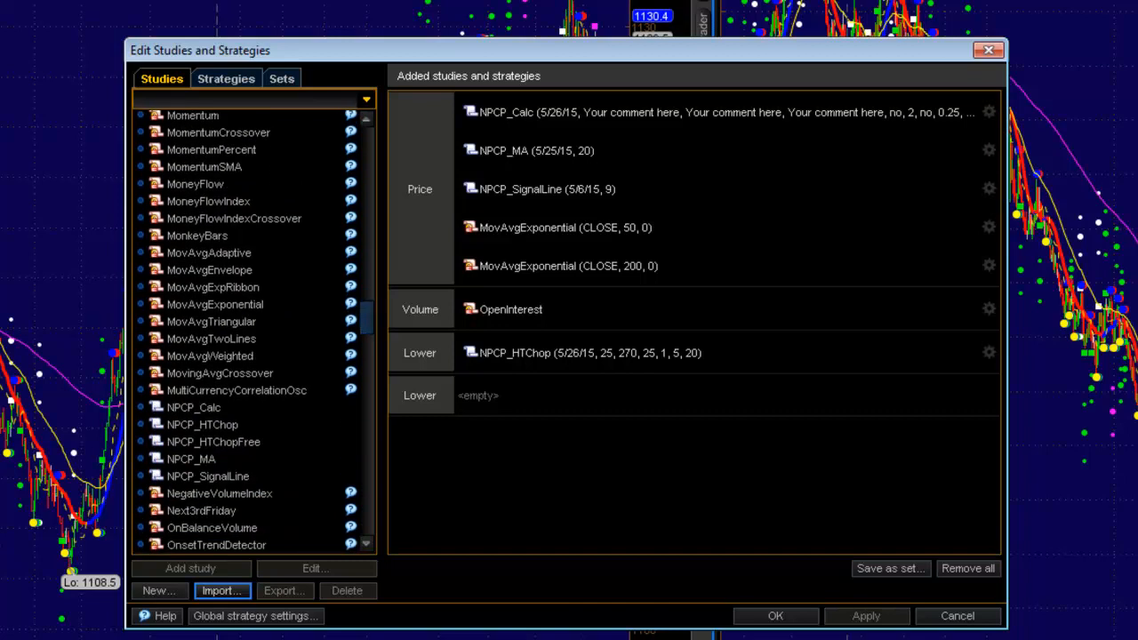
pyautogui.click(214, 442)
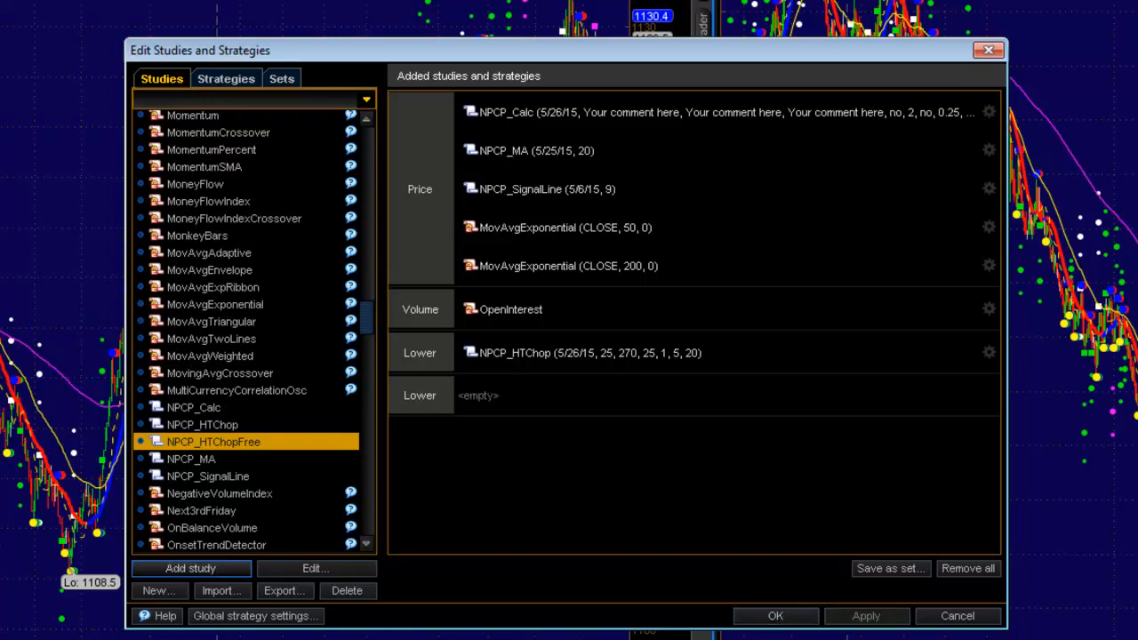
pyautogui.click(191, 569)
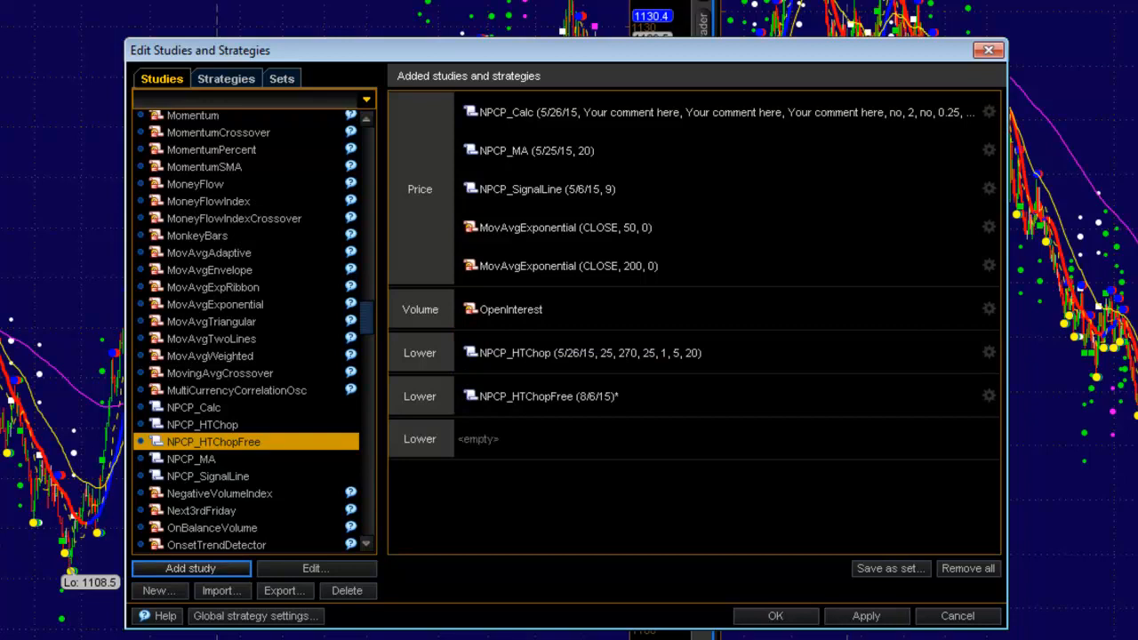